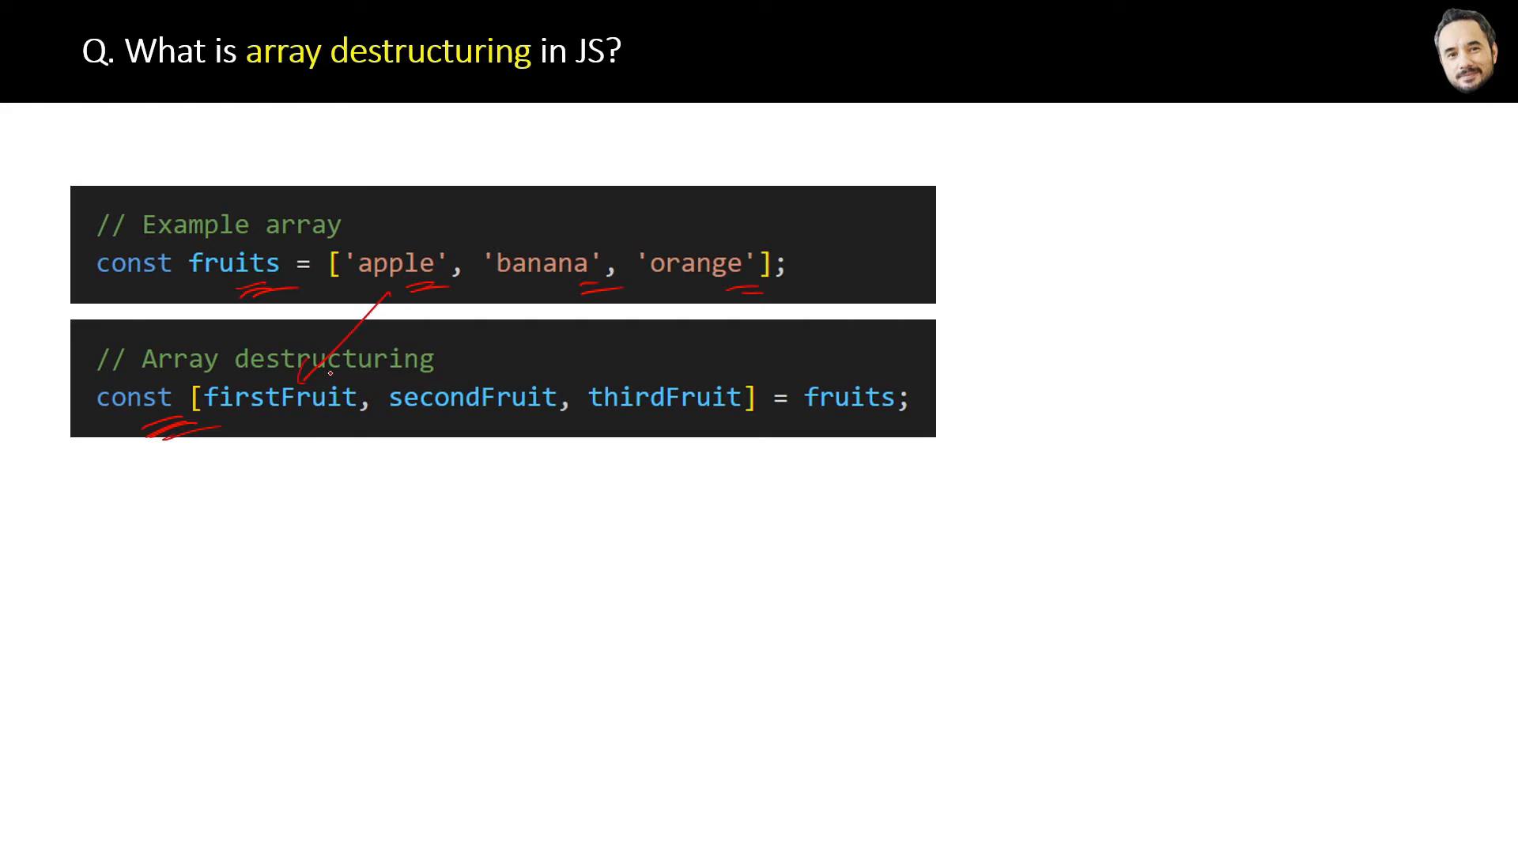
Step: Draw red ink arrows linking 'banana' to secondFruit and 'orange' to thirdFruit
{"action": "left_click_drag", "start_coordinate": [542, 301], "coordinate": [455, 387]}
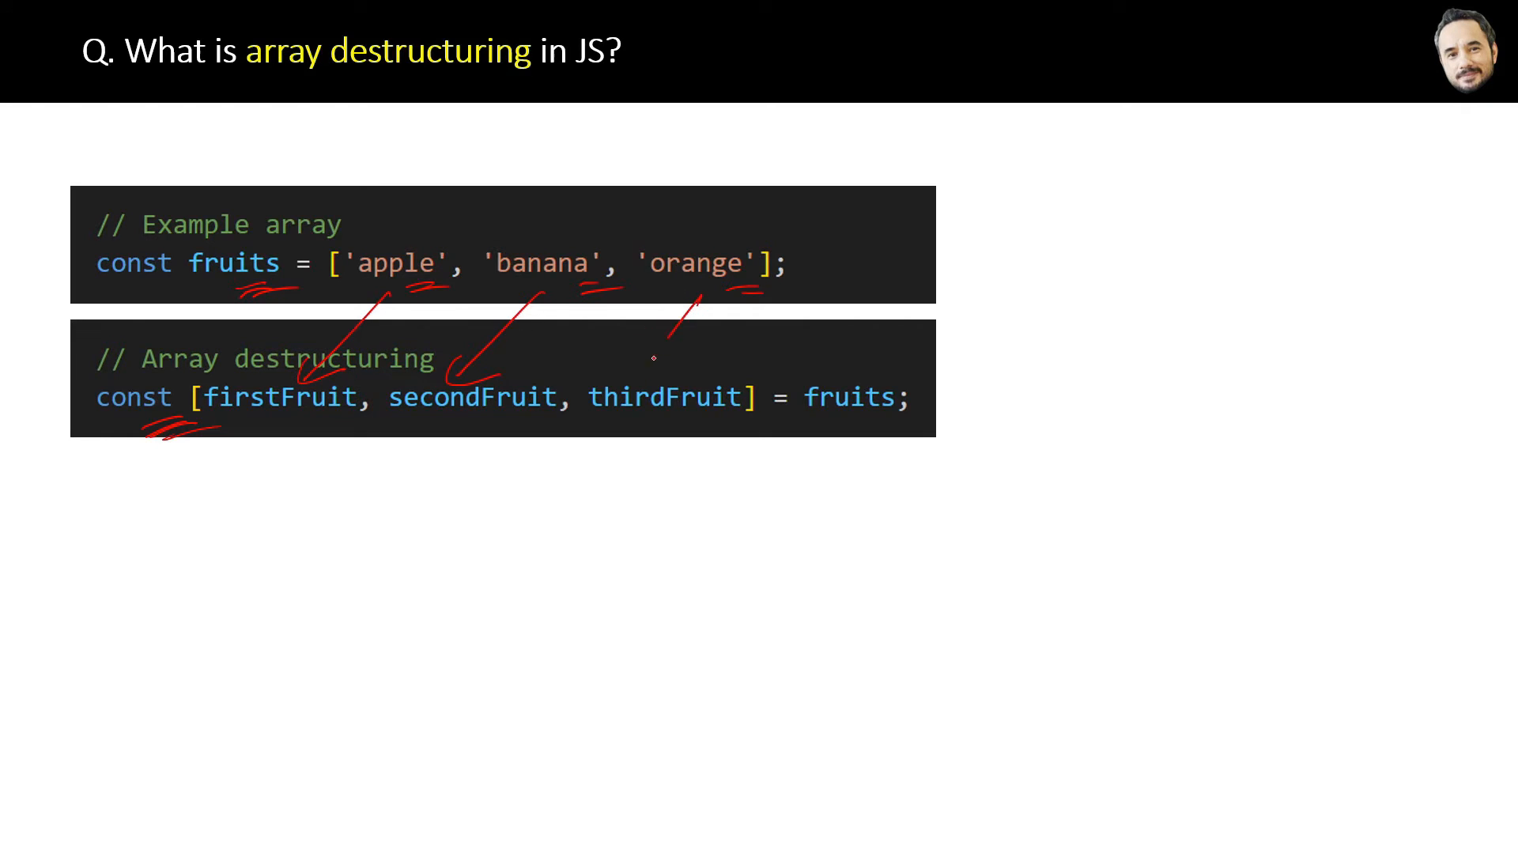
{"action": "left_click_drag", "start_coordinate": [698, 300], "coordinate": [638, 388]}
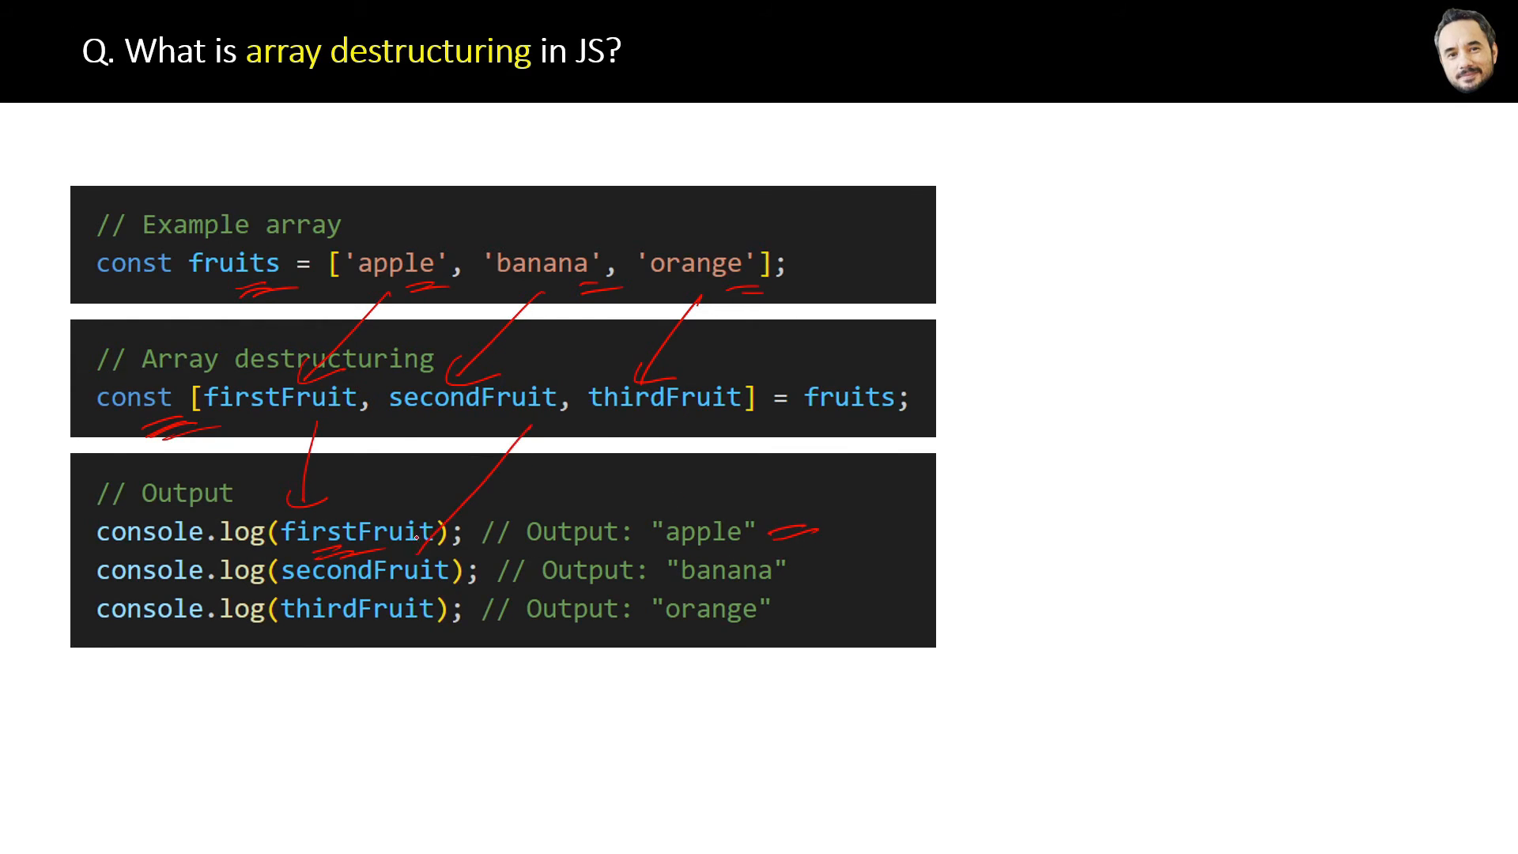
Step: Draw a red ink arrow from thirdFruit to its console.log line in the Output block
{"action": "left_click_drag", "start_coordinate": [663, 426], "coordinate": [406, 601]}
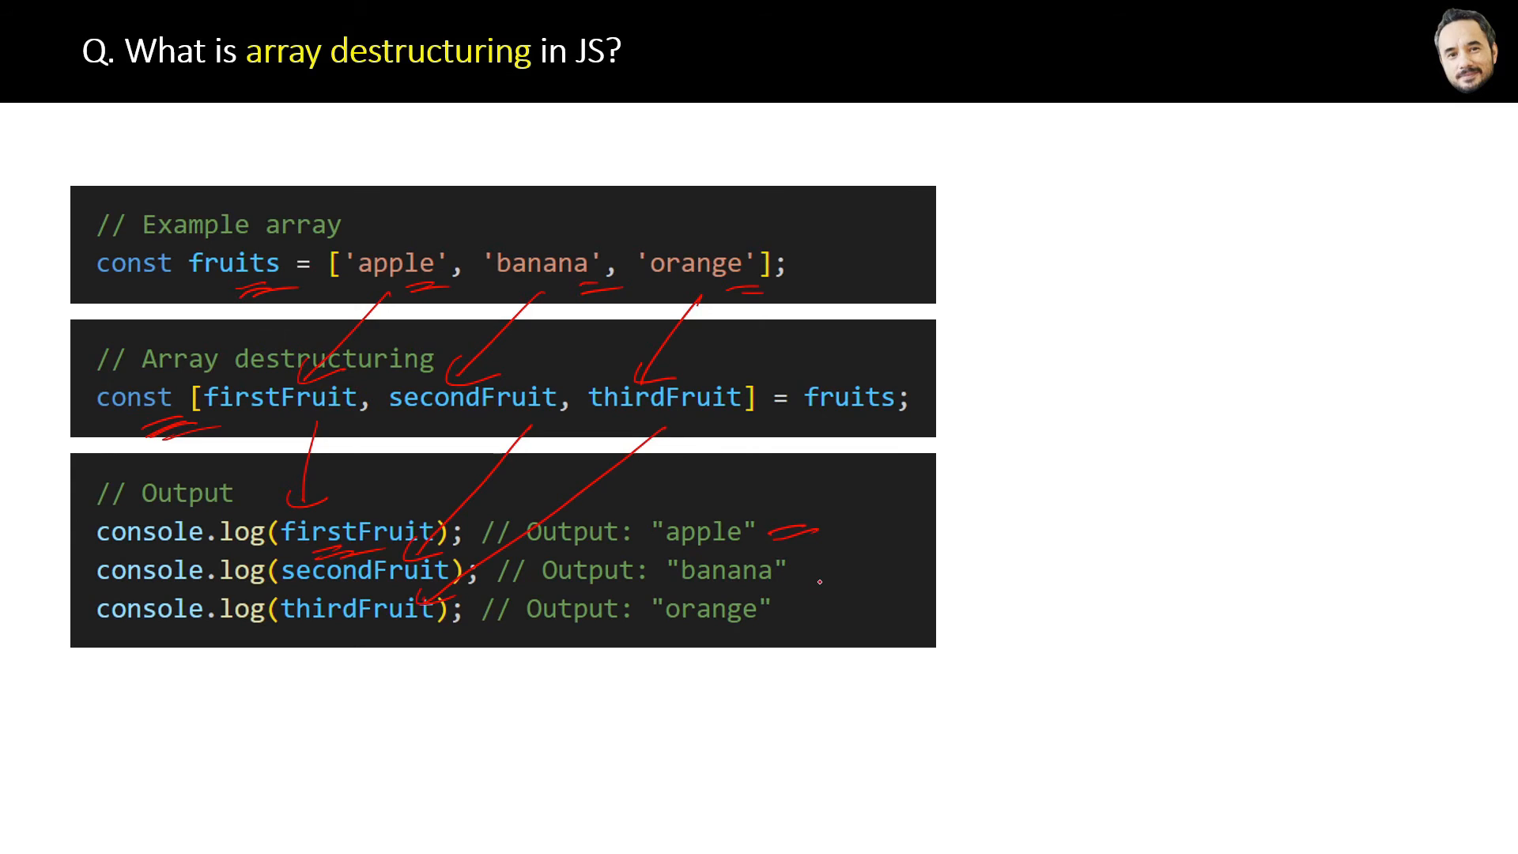